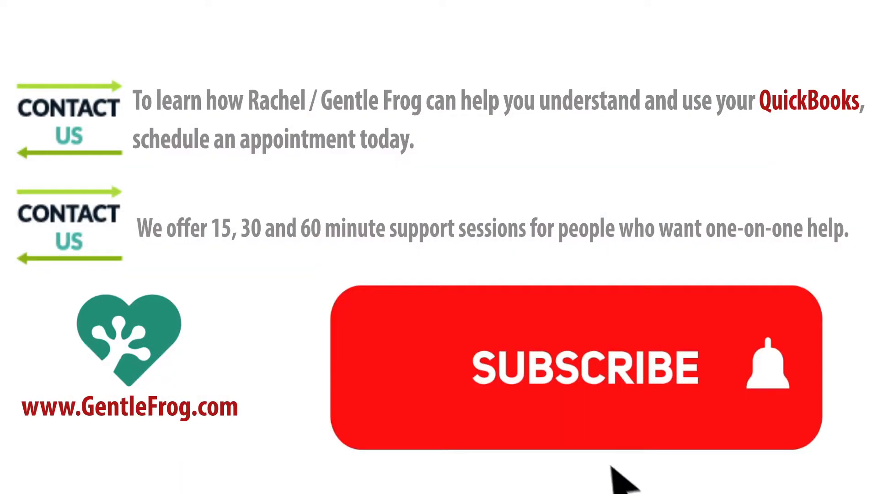
Switch to the Bank2QBO window showing the loaded eStmt PDF with 32 transactions.
left_click(583, 370)
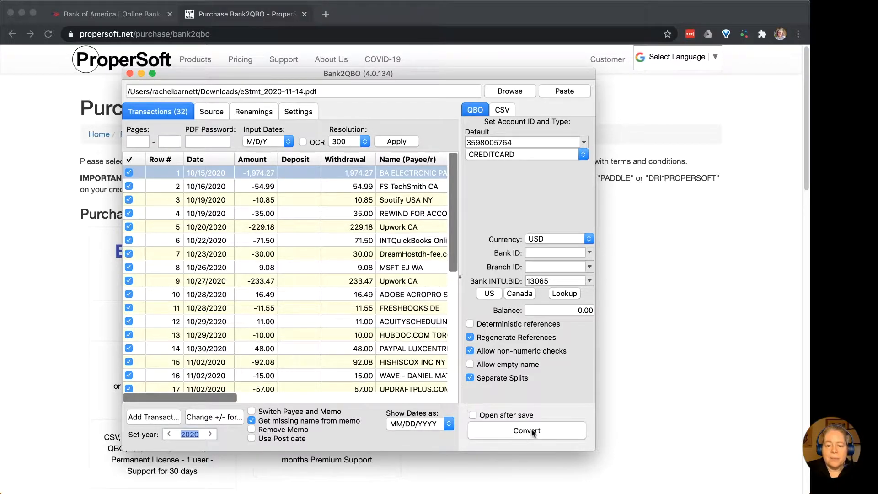
Convert the 32 transactions and save the QBO file as '11' in Downloads.
left_click(526, 431)
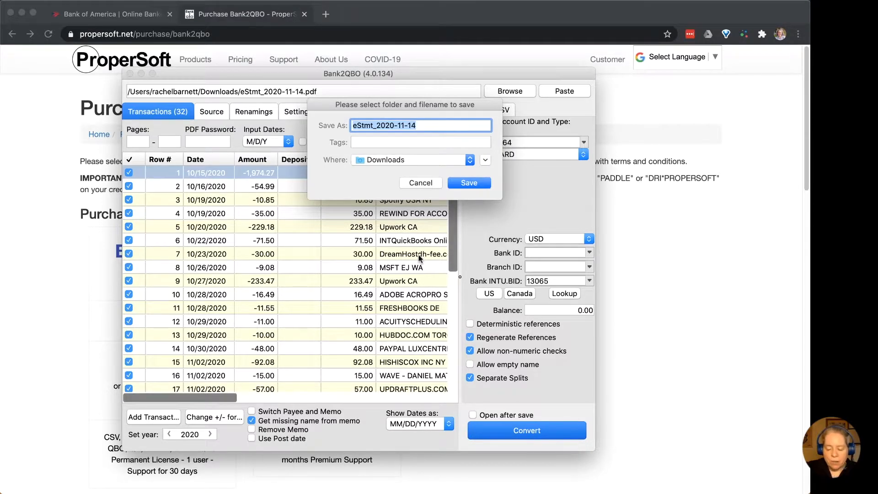
type("11")
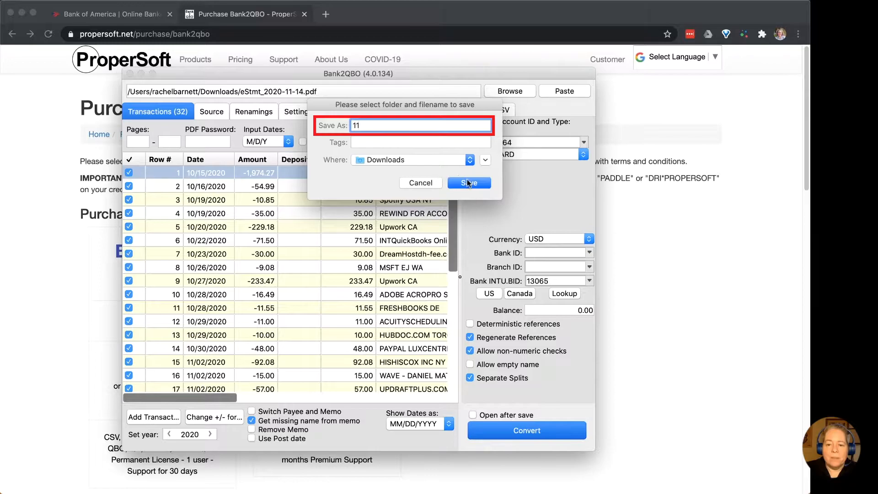
left_click(469, 182)
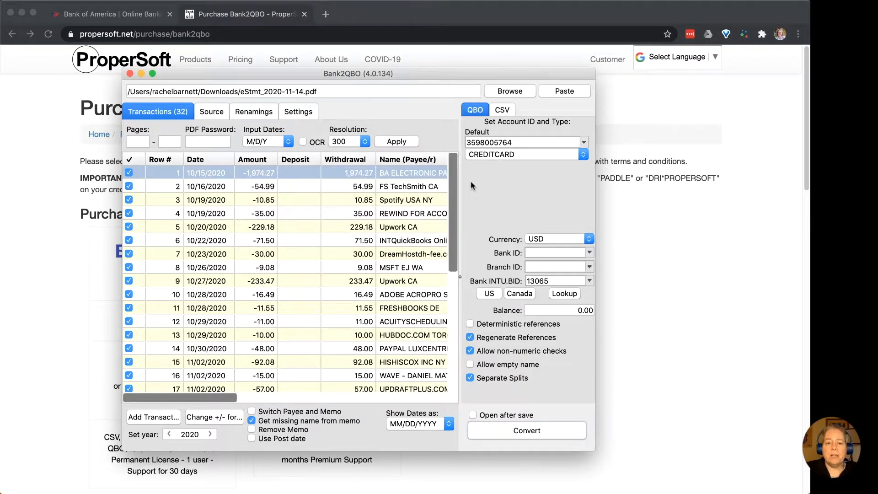
mouse_move(591, 224)
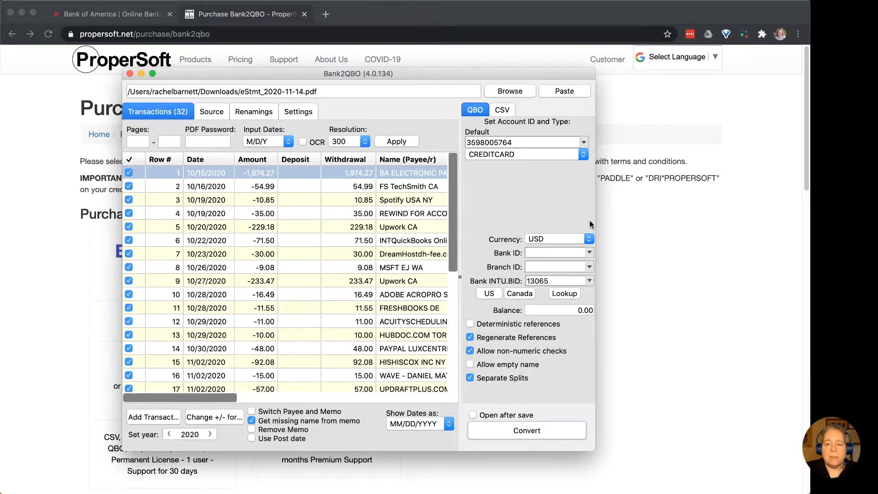
mouse_move(704, 221)
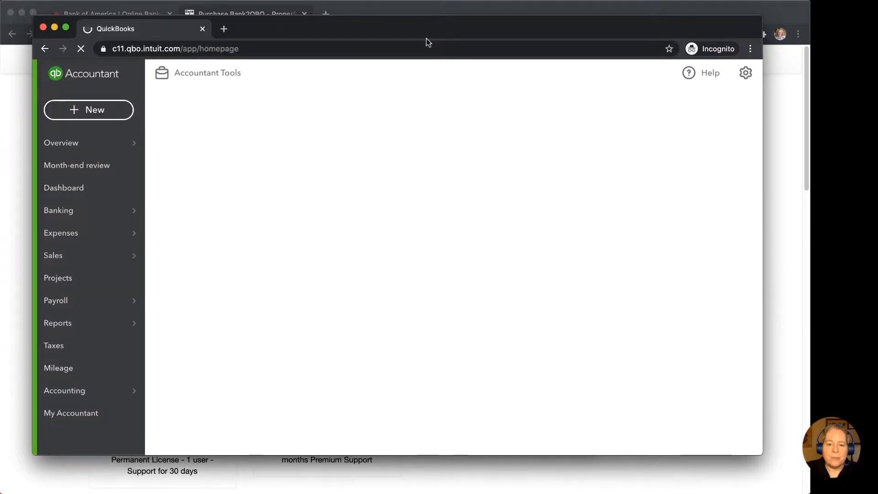
Switch to the QuickBooks Online window on the Gentle Frog Sample dashboard.
left_click(64, 188)
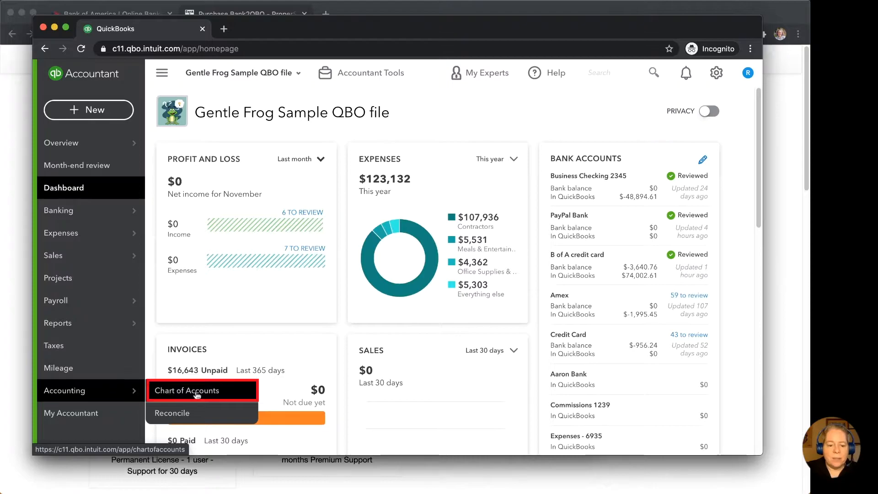
Add a Credit Card account named 'B of A Bank 2 QBO demo' in Chart of Accounts.
left_click(191, 390)
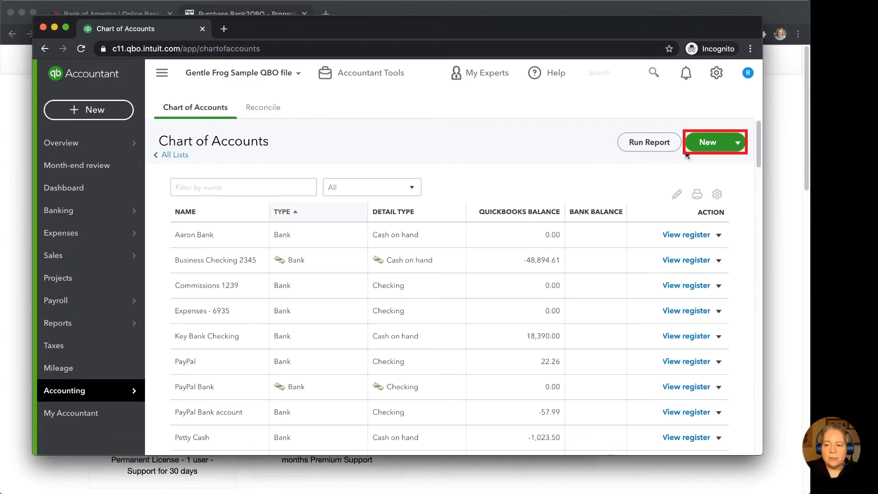
left_click(708, 142)
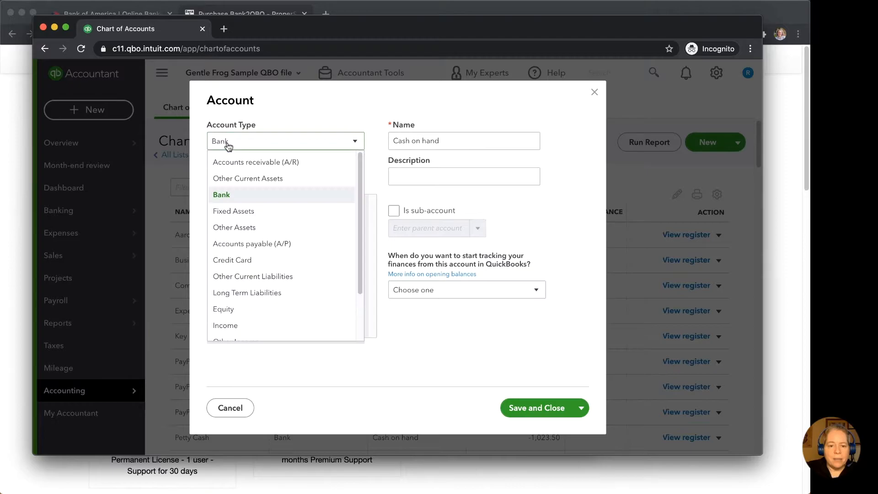
left_click(232, 260)
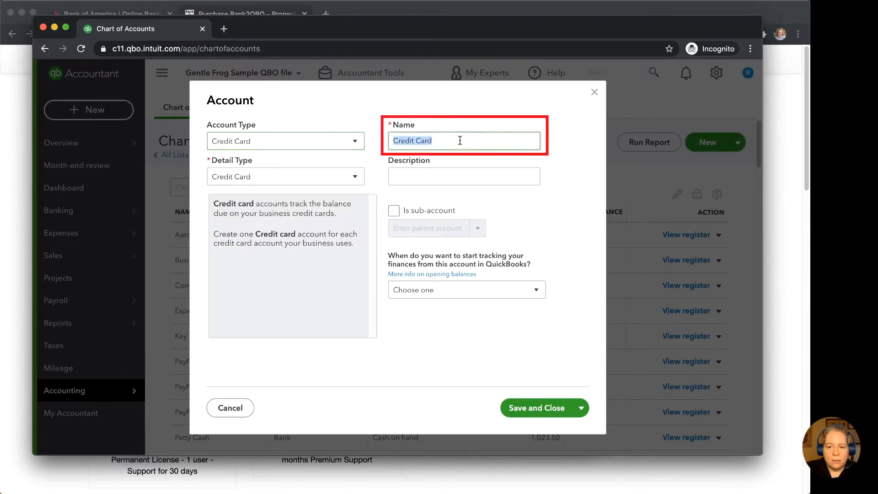
type("B of A d")
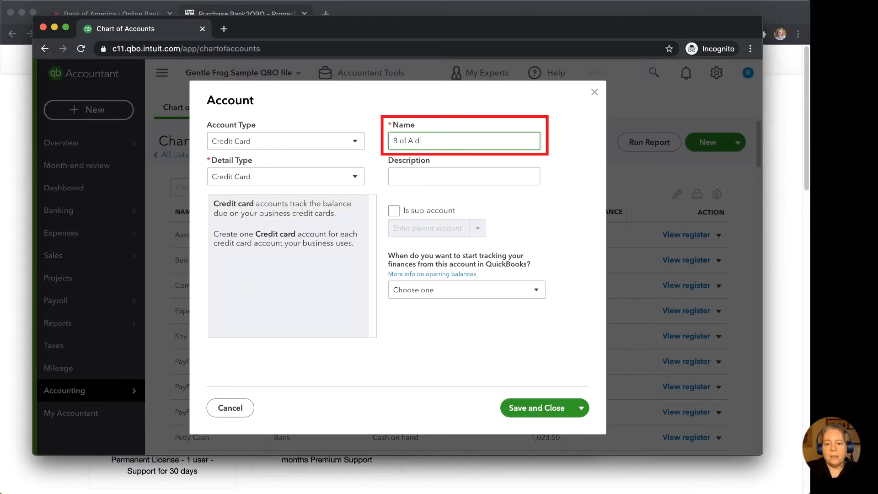
key("Backspace")
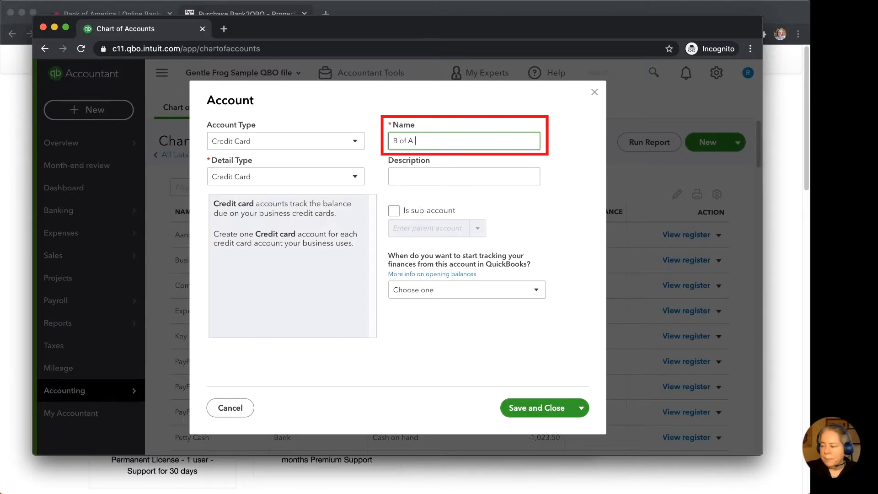
type("Bank 2 QBO demo")
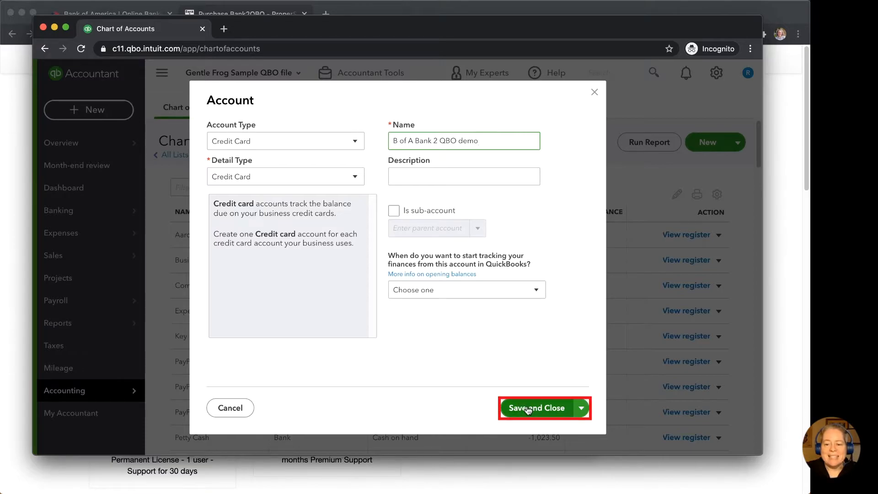
left_click(537, 408)
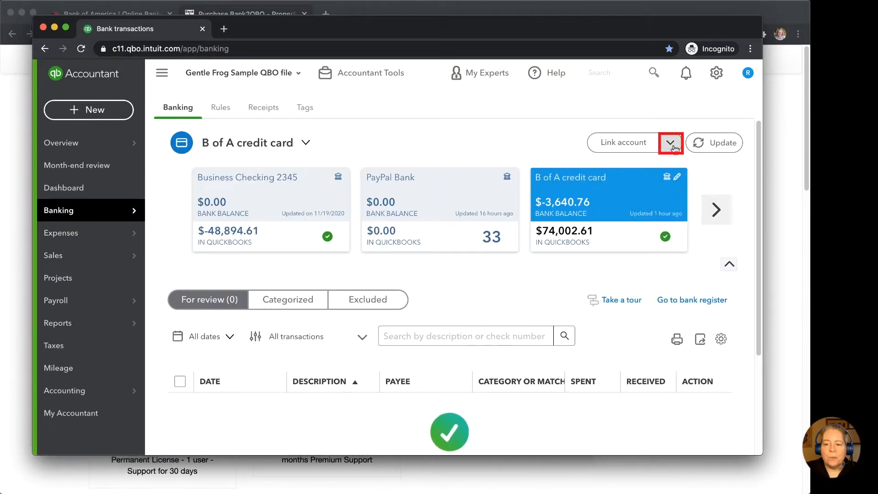
mouse_move(670, 142)
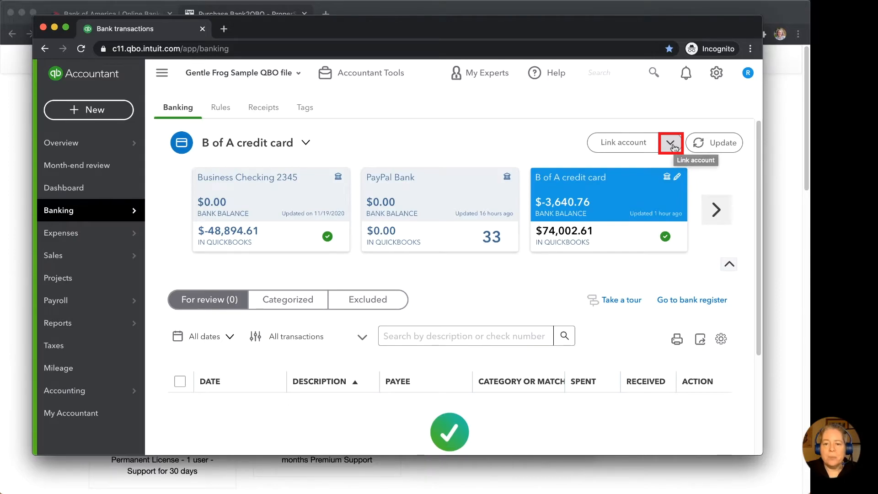
Choose Upload from file from the Link account dropdown on the Banking page.
left_click(670, 142)
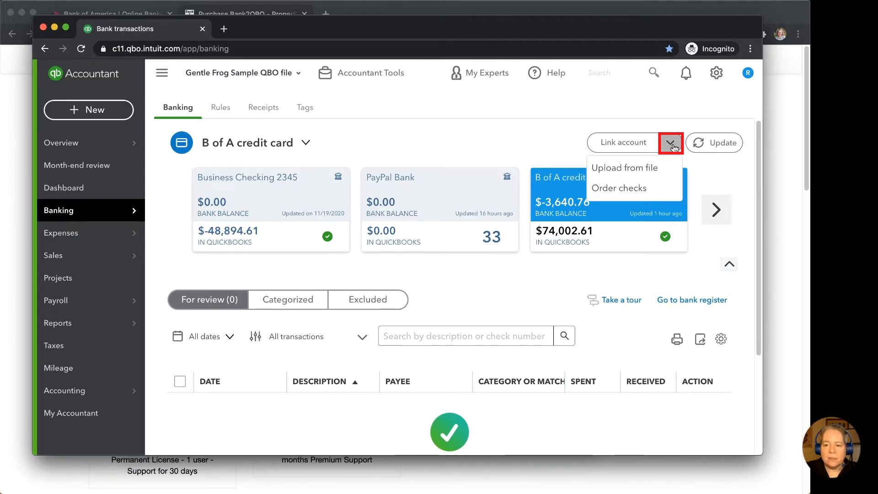
mouse_move(624, 167)
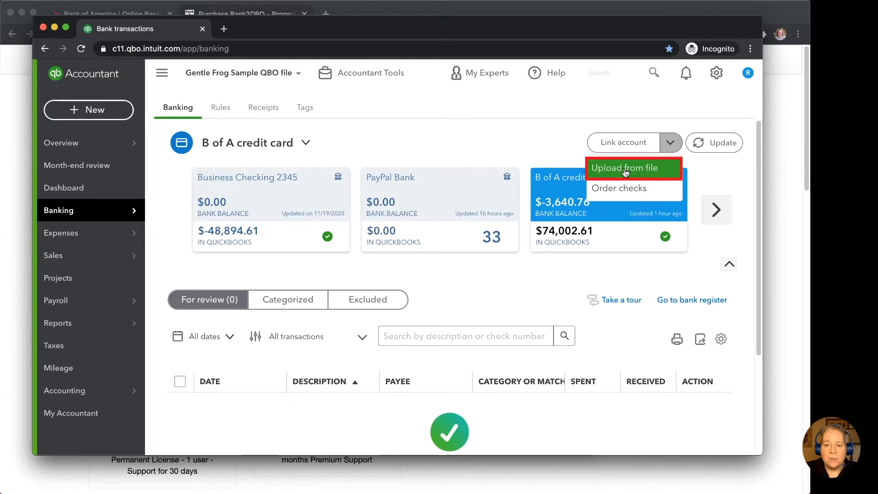
left_click(626, 167)
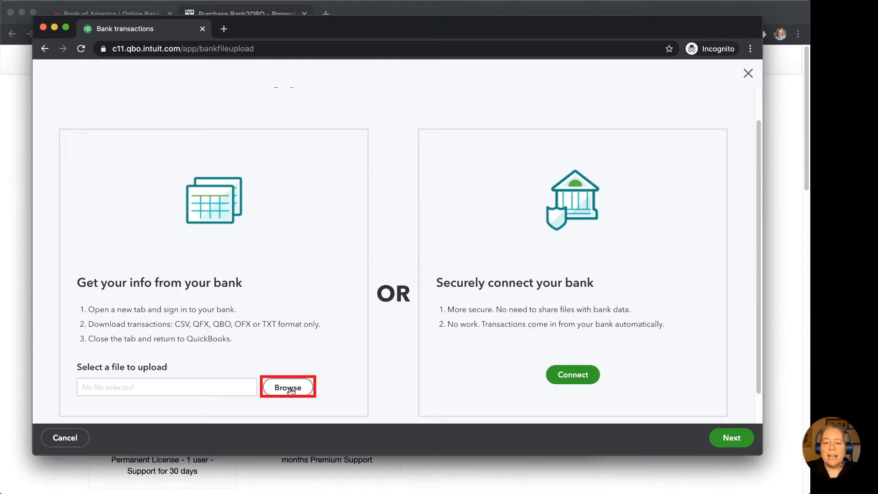
Select the converted 11.qbo file and continue to the Select an account screen.
left_click(287, 387)
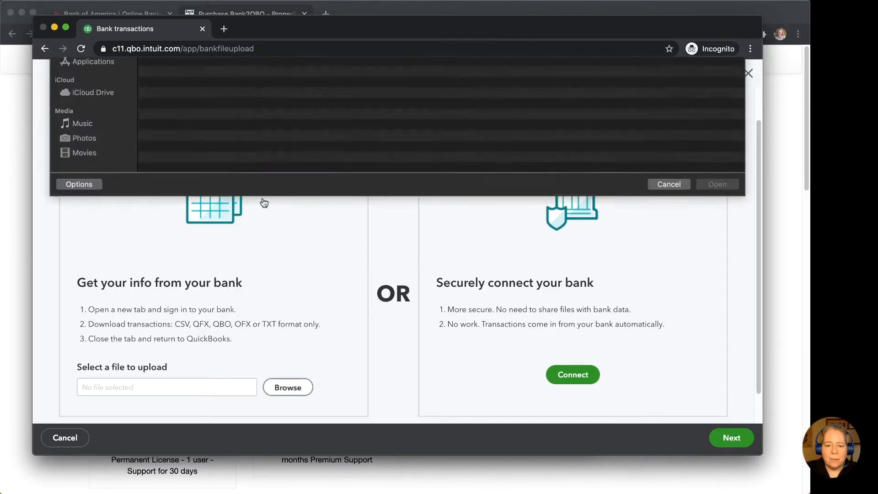
left_click(170, 100)
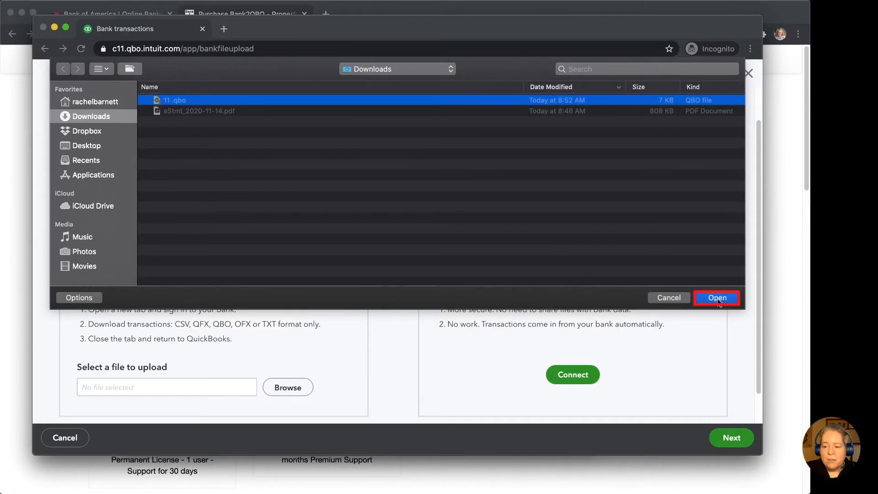
left_click(716, 297)
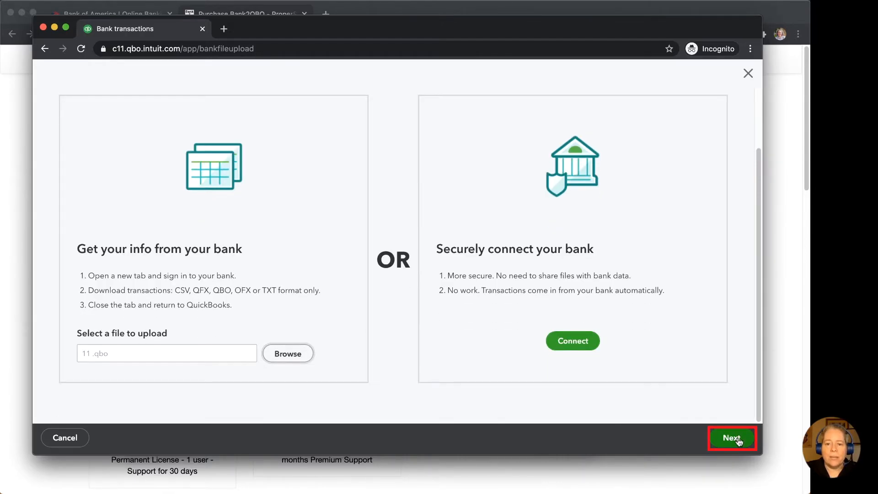
left_click(731, 437)
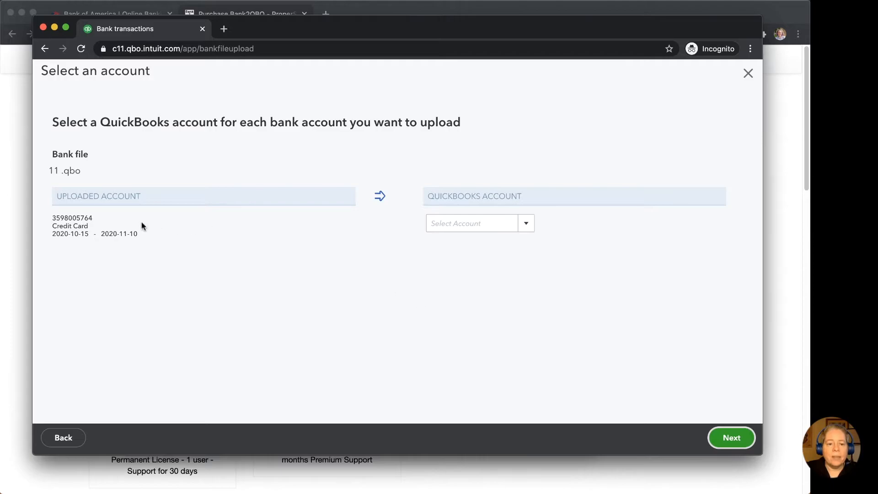
Map the uploaded credit card account to 'B of A Bank 2 QBO demo' and proceed.
left_click(473, 223)
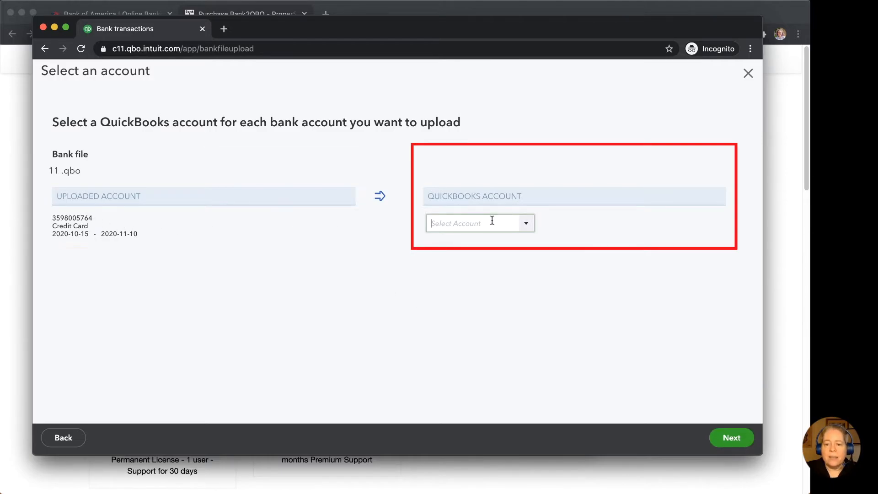
left_click(475, 223)
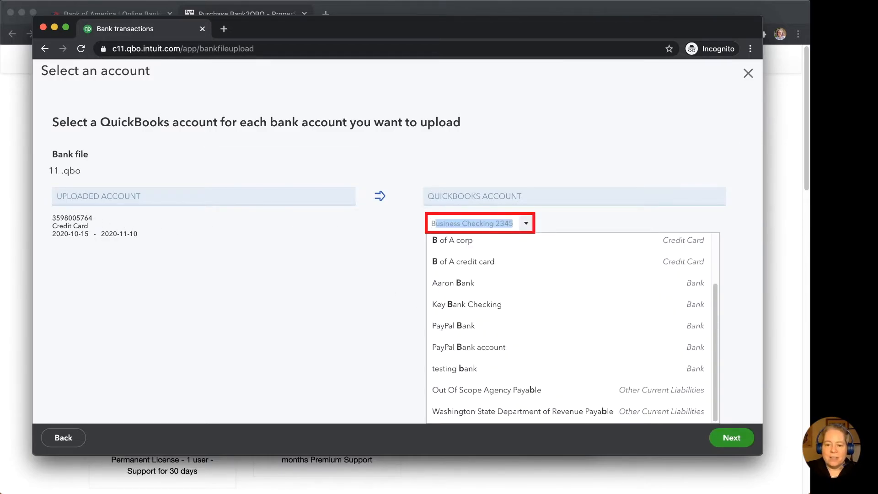
type("B of A Bank 2 QBO dem")
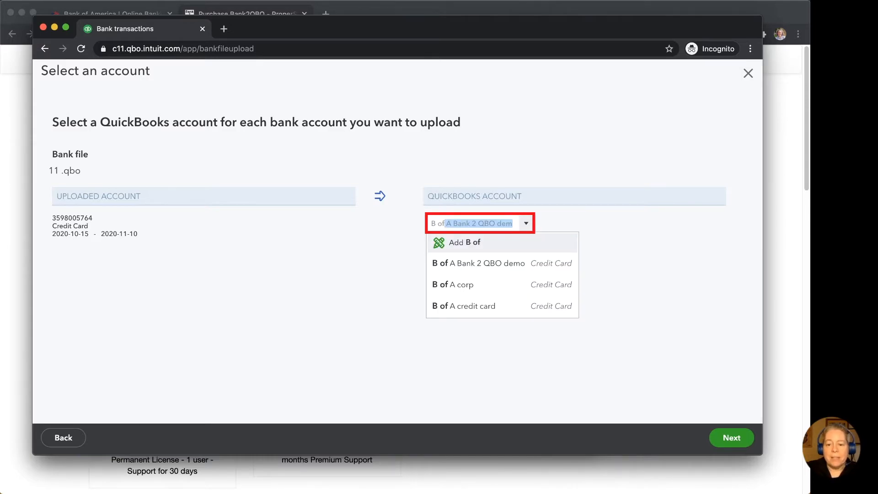
left_click(478, 263)
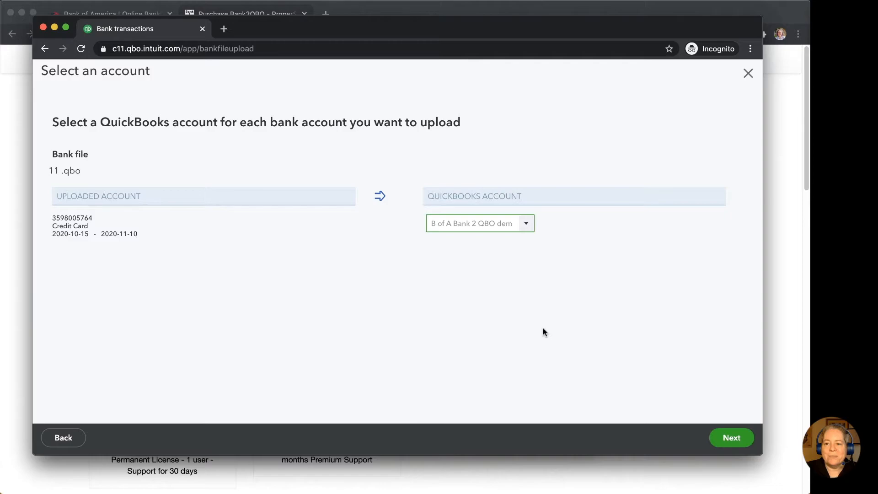
left_click(473, 223)
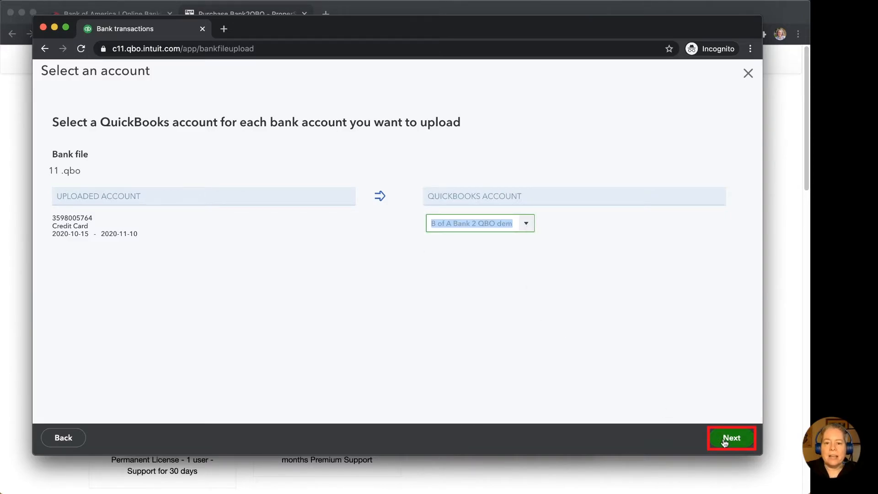
left_click(731, 438)
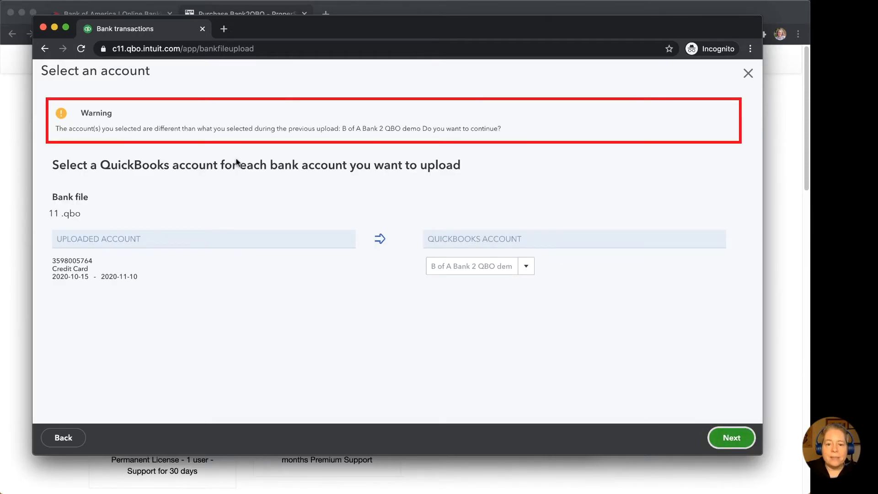
mouse_move(374, 137)
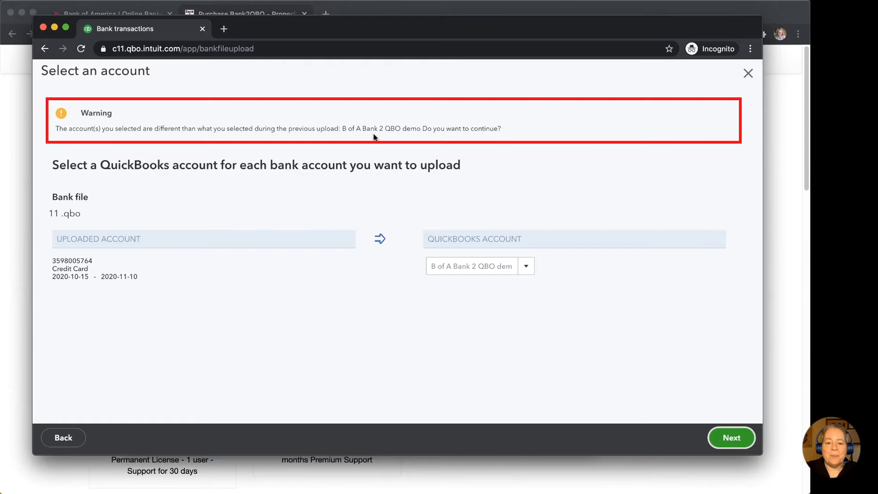
mouse_move(229, 129)
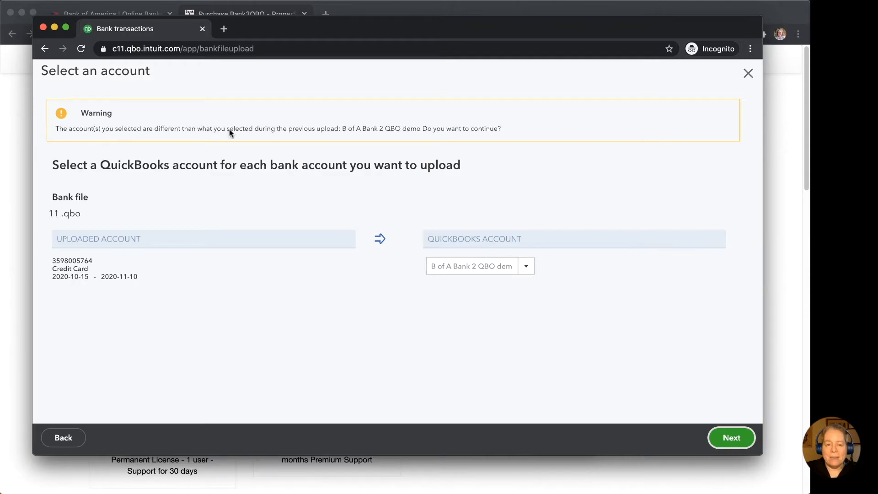
mouse_move(235, 140)
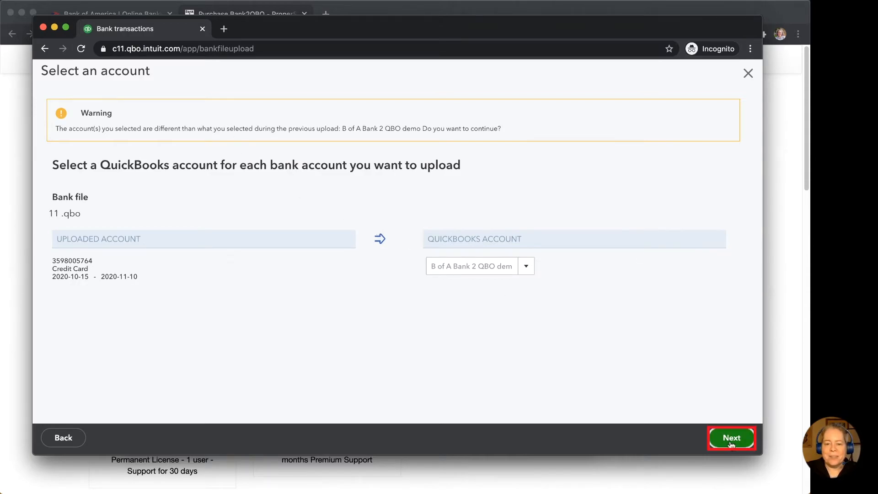
Confirm past the differing-account warning and finish the import with Let's go!
left_click(731, 438)
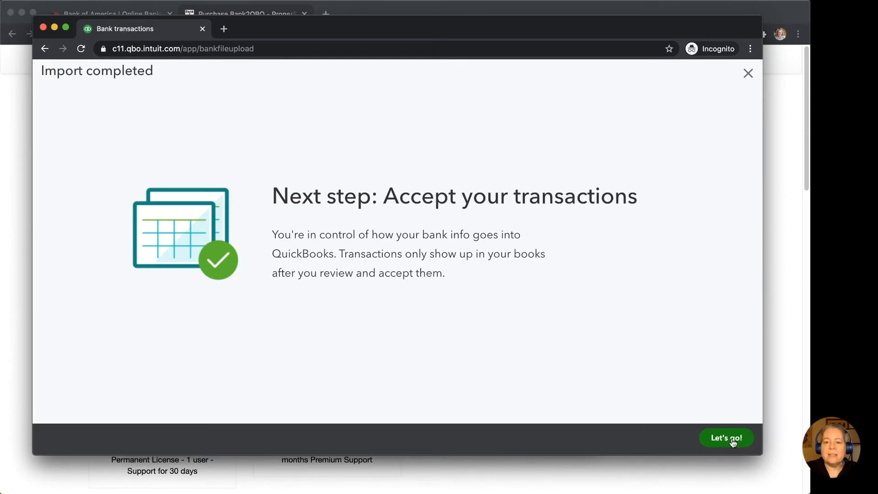
left_click(726, 437)
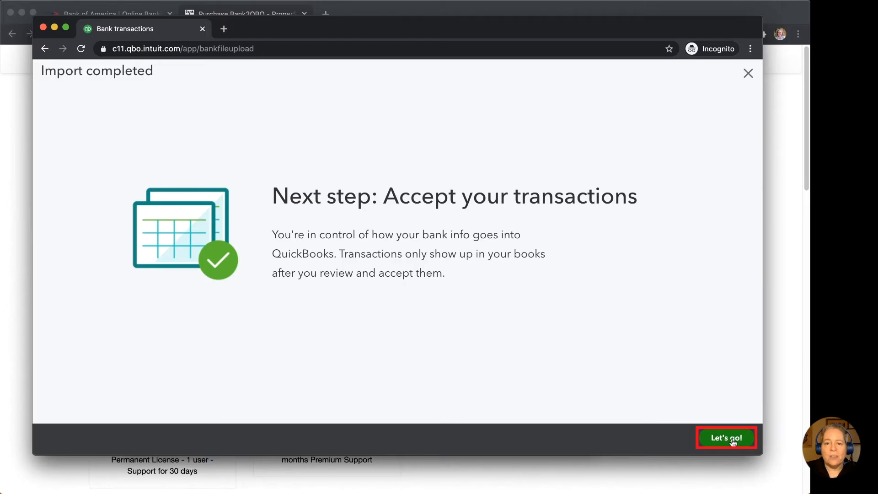
left_click(726, 437)
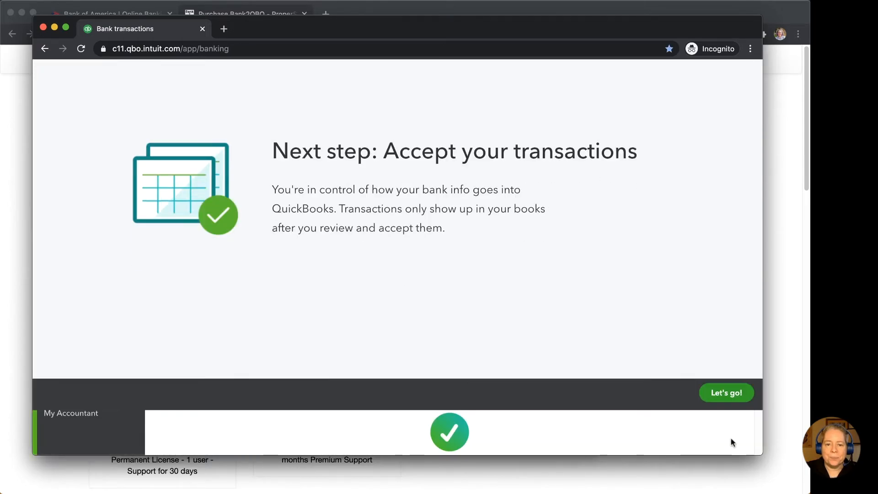
Page through the account cards and open 'B of A Bank 2 QBO demo' to view its 32 transactions.
left_click(726, 393)
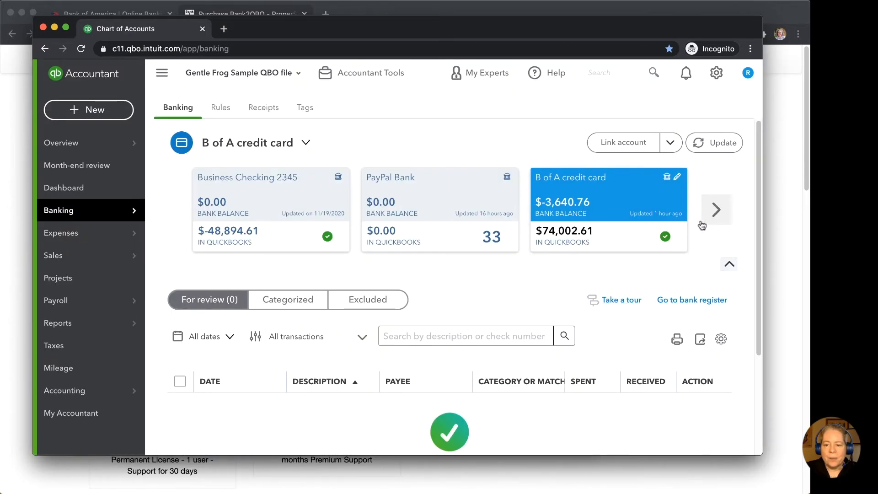
left_click(718, 210)
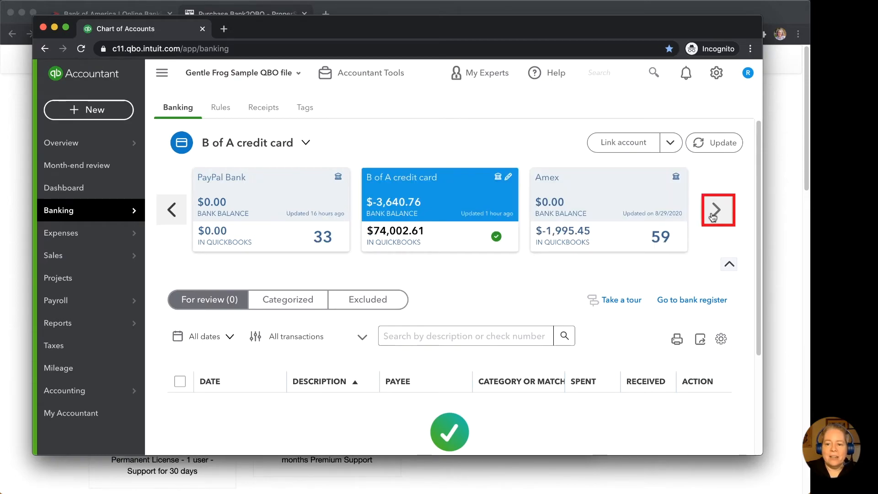
left_click(718, 210)
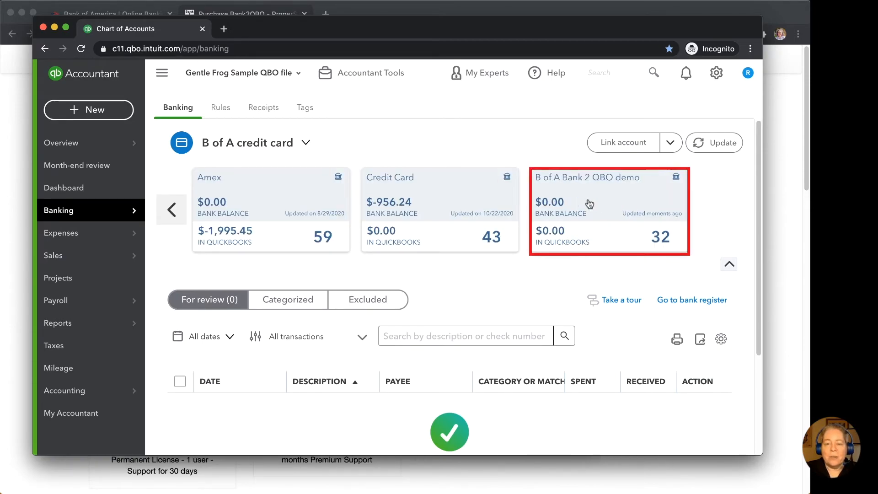
left_click(608, 210)
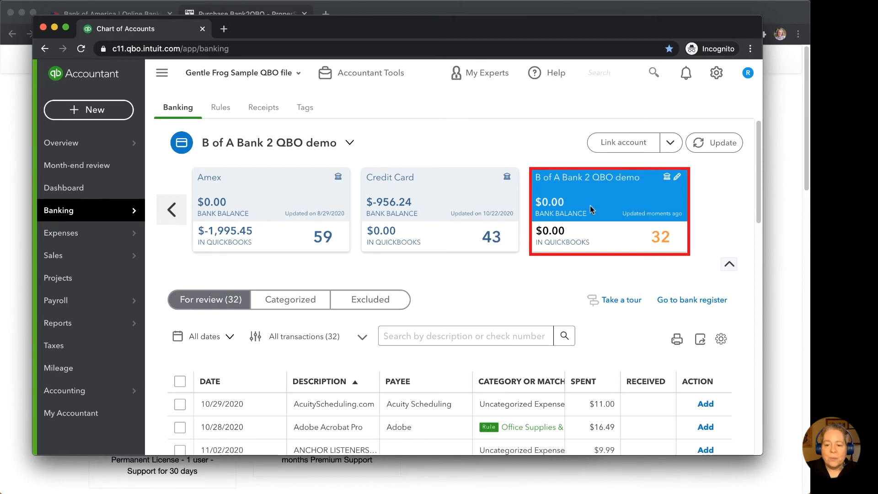
scroll("down", 3)
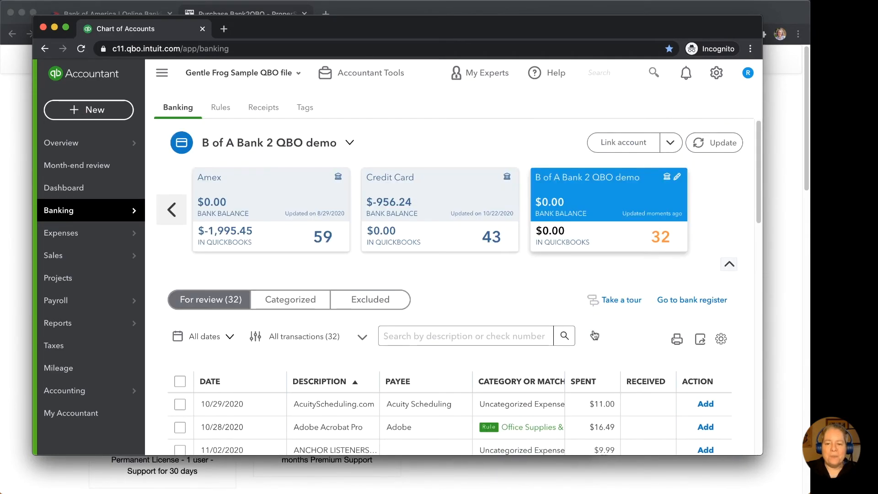
mouse_move(591, 332)
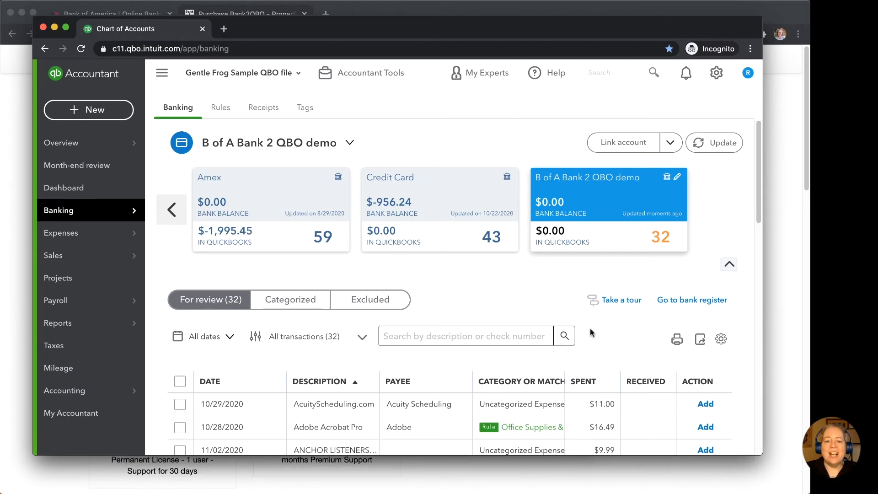